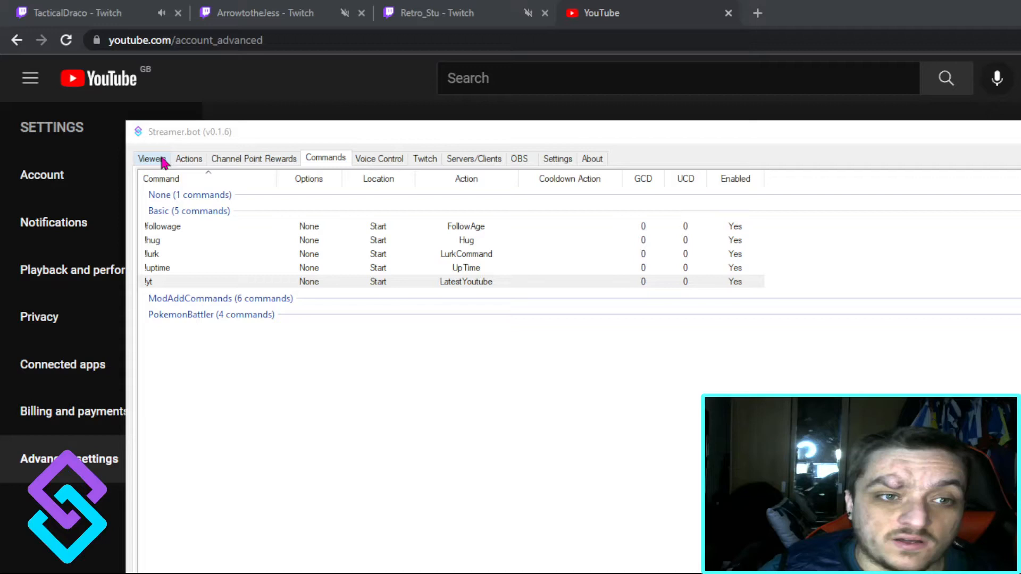
- Select the LatestYoutube action and review its Fetch URL sub-action storing latestvid
{"action": "left_click", "coordinate": [188, 158]}
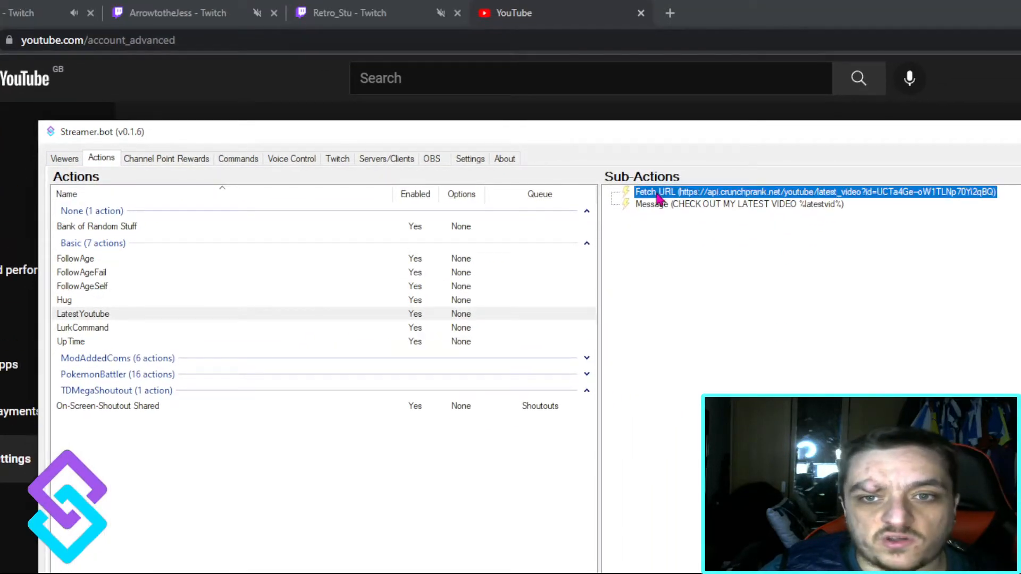
{"action": "double_click", "coordinate": [817, 192]}
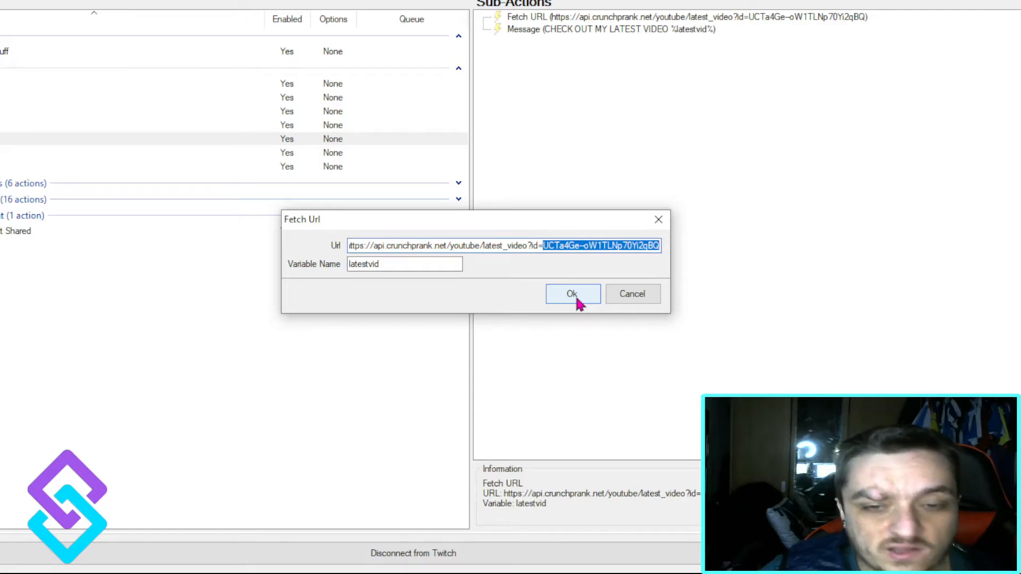
{"action": "left_click", "coordinate": [571, 294]}
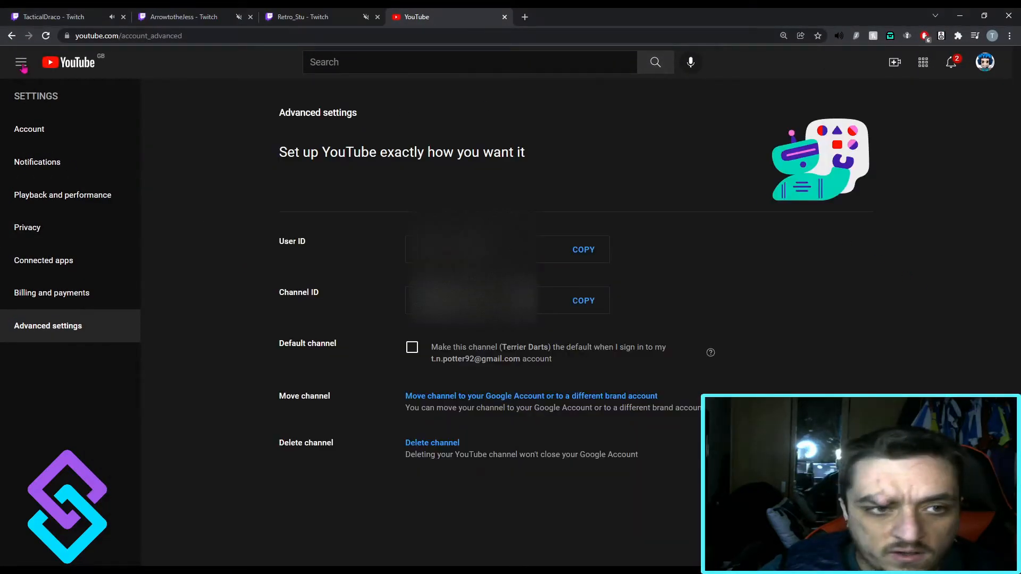
- Copy the Channel ID from YouTube's Advanced settings page
{"action": "double_click", "coordinate": [285, 241]}
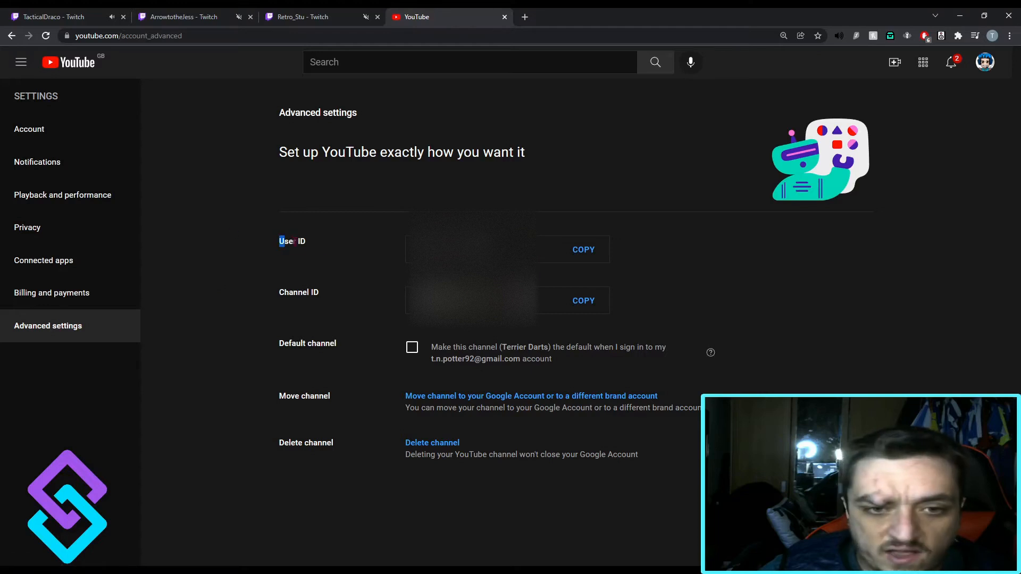
{"action": "double_click", "coordinate": [298, 292]}
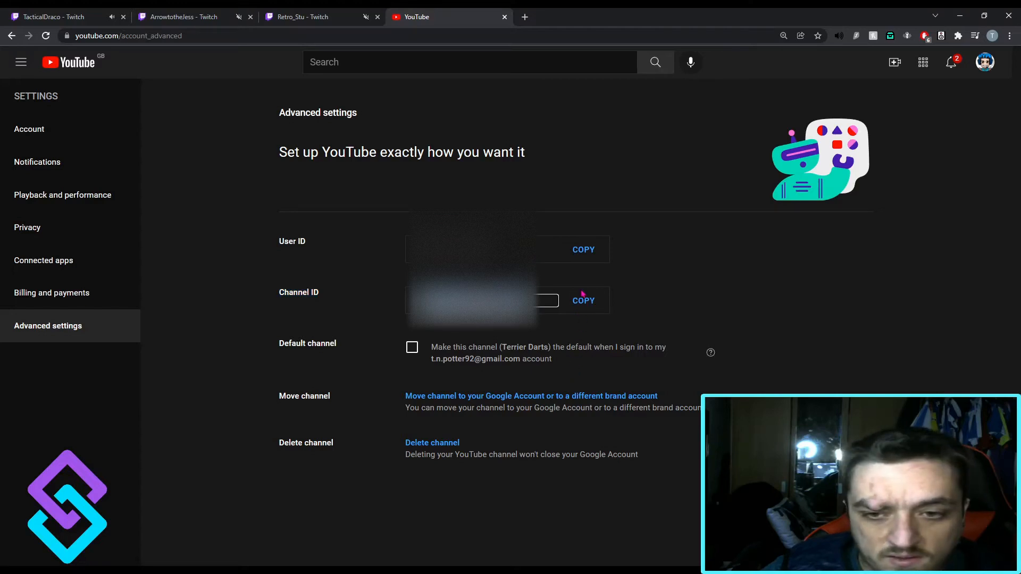
{"action": "mouse_move", "coordinate": [205, 550]}
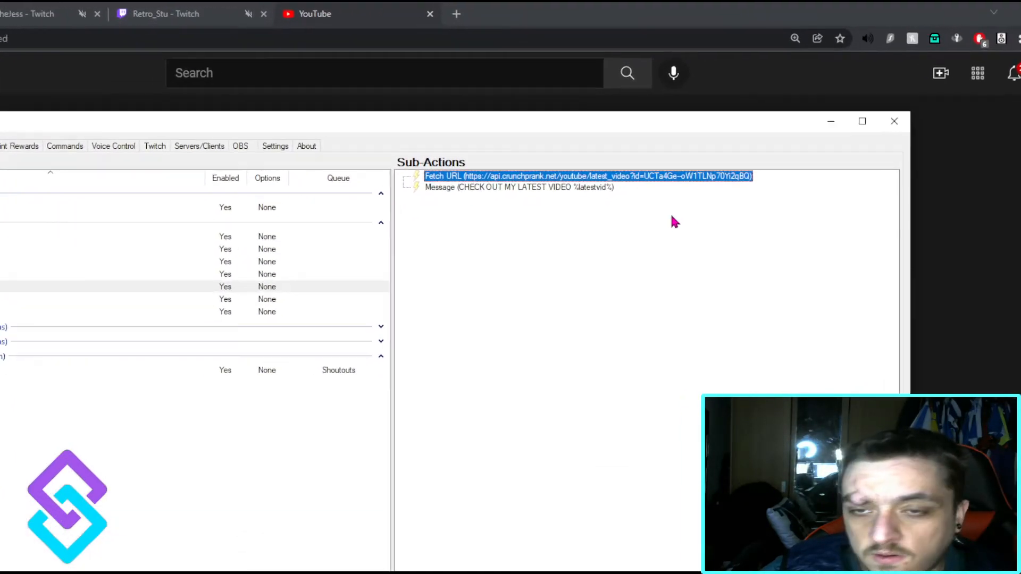
- Check the Fetch URL and 'CHECK OUT MY LATEST VIDEO %latestvid%' Bot message, then save
{"action": "double_click", "coordinate": [586, 175]}
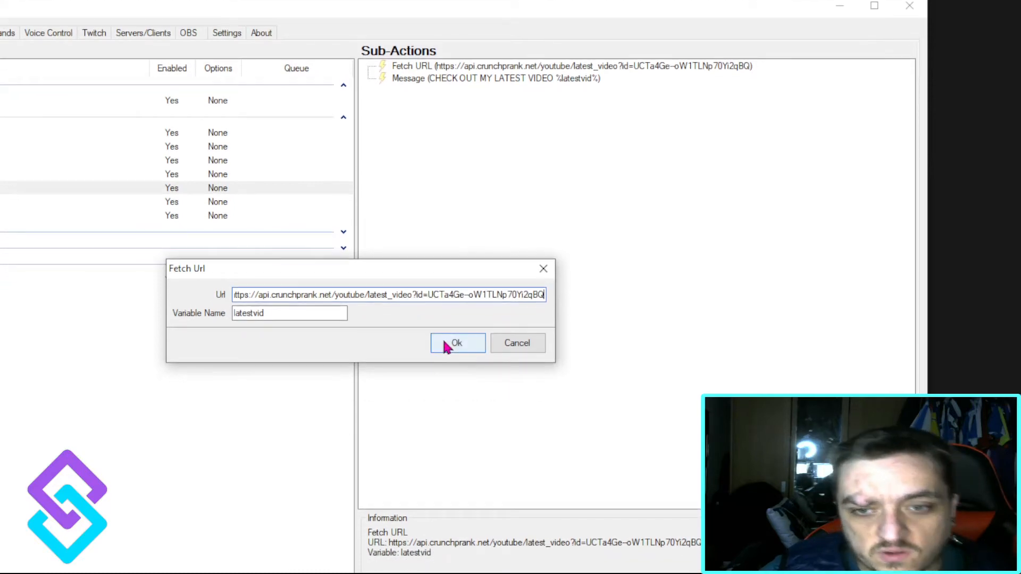
{"action": "left_click", "coordinate": [456, 343]}
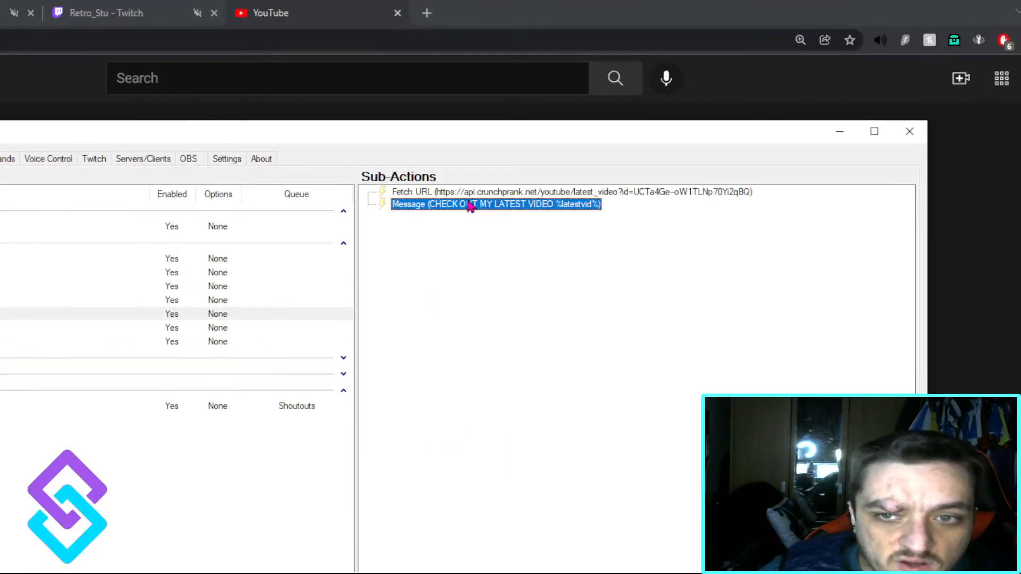
{"action": "double_click", "coordinate": [495, 204]}
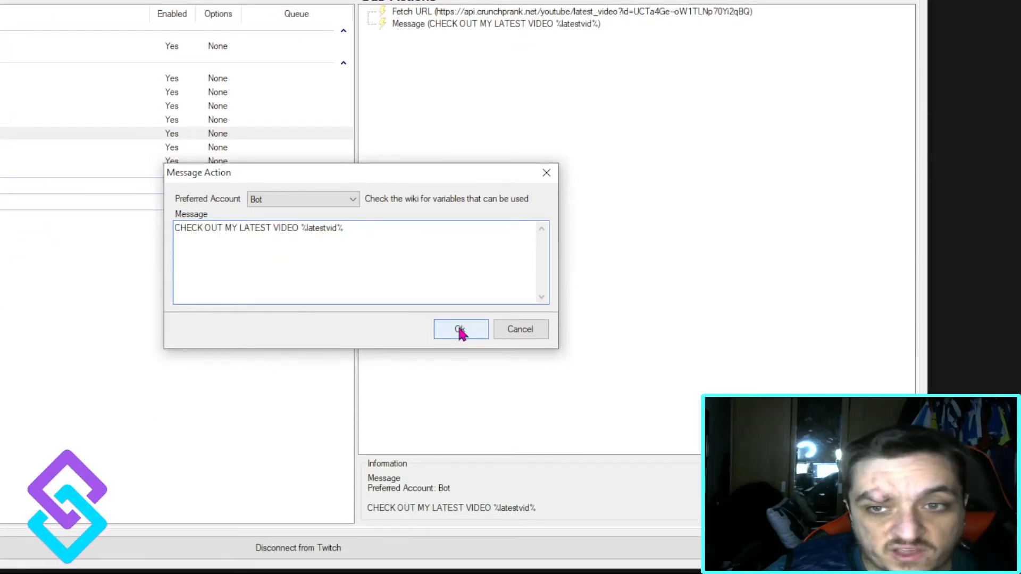
{"action": "left_click", "coordinate": [461, 328]}
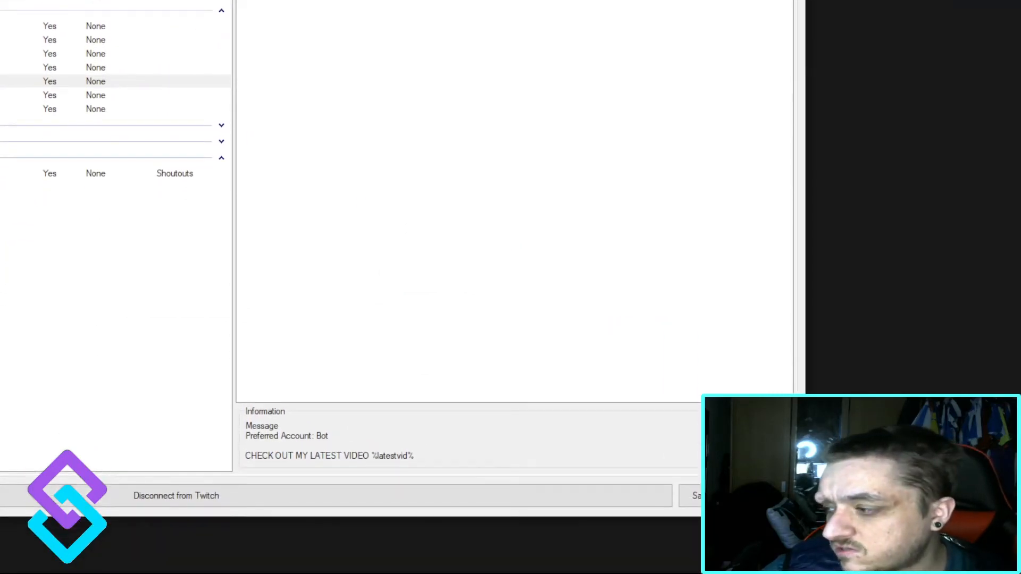
{"action": "left_click", "coordinate": [373, 204]}
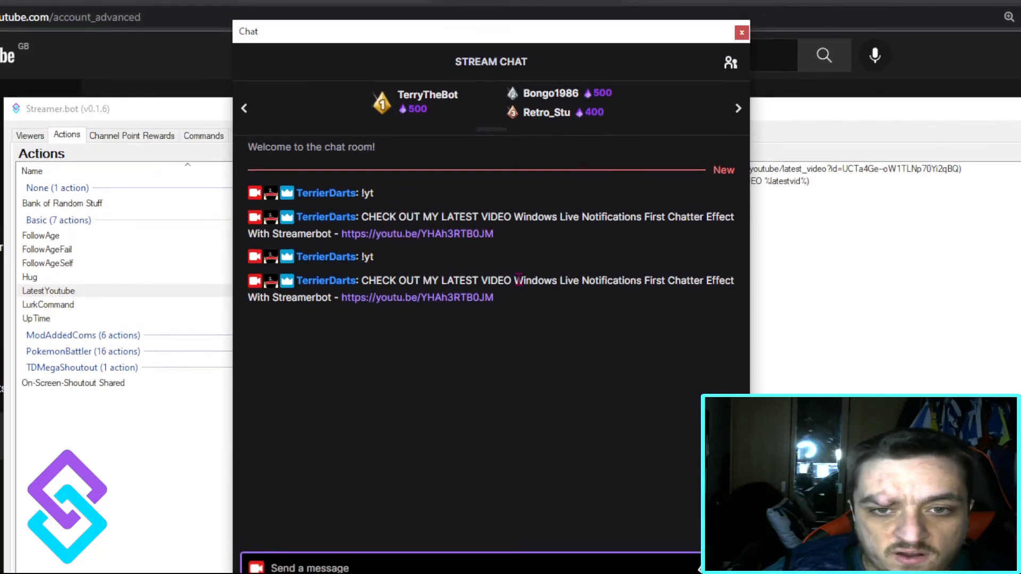
- Test !yt in the Twitch chat popout, which replies with the latest video link
{"action": "left_click_drag", "start_coordinate": [516, 280], "coordinate": [493, 296]}
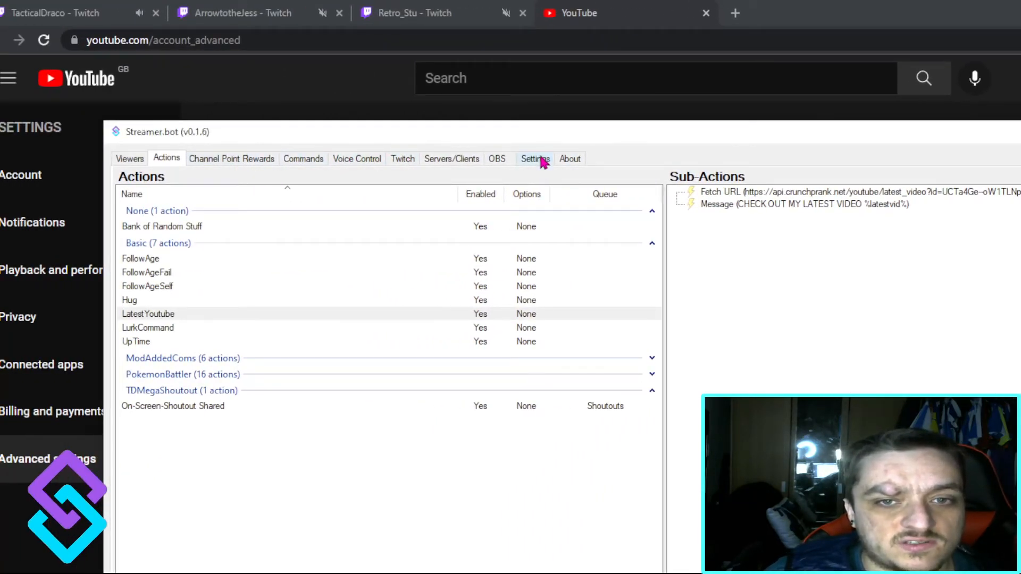
- Add timed action 'Youtube' with a 600-second interval running LatestYoutube
{"action": "left_click", "coordinate": [535, 158]}
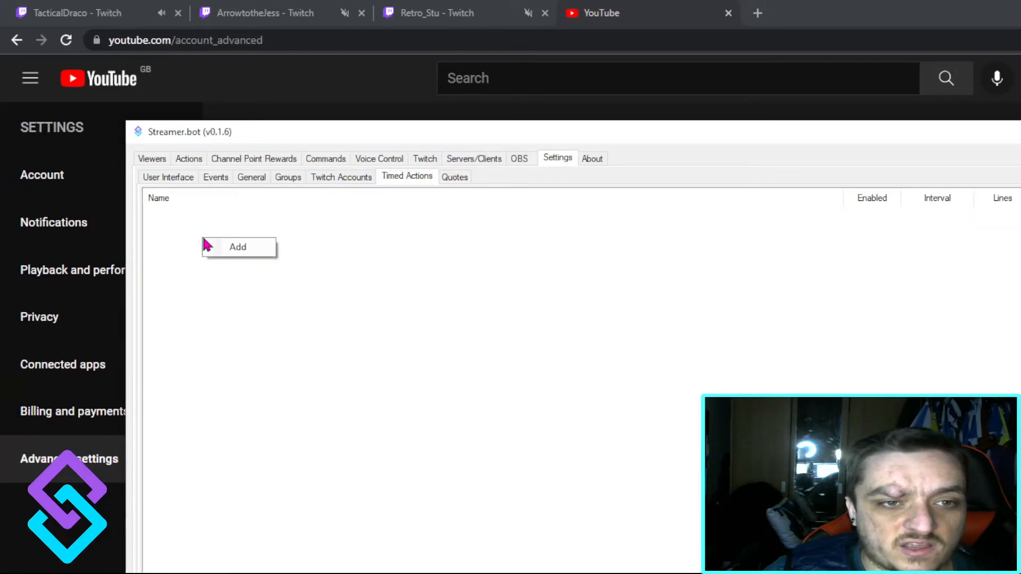
{"action": "left_click", "coordinate": [238, 247]}
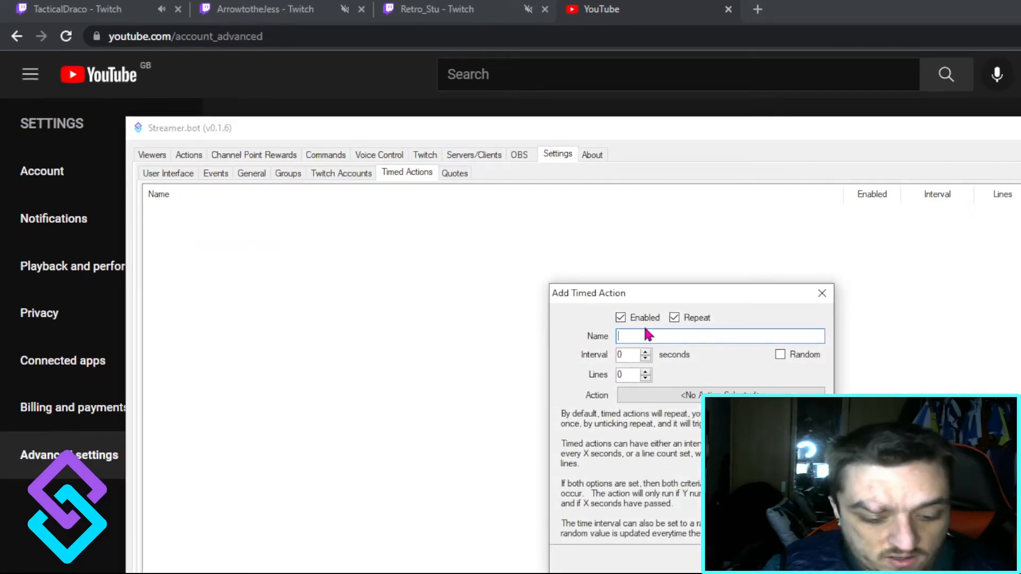
{"action": "type", "text": "Youtube"}
{"action": "left_click", "coordinate": [634, 355]}
{"action": "type", "text": "600"}
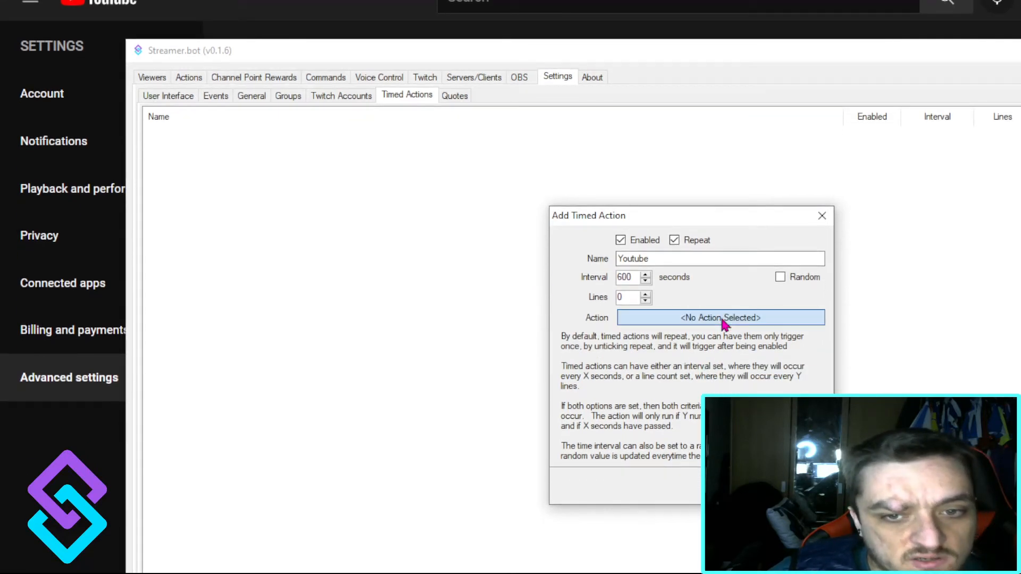
{"action": "left_click", "coordinate": [719, 318]}
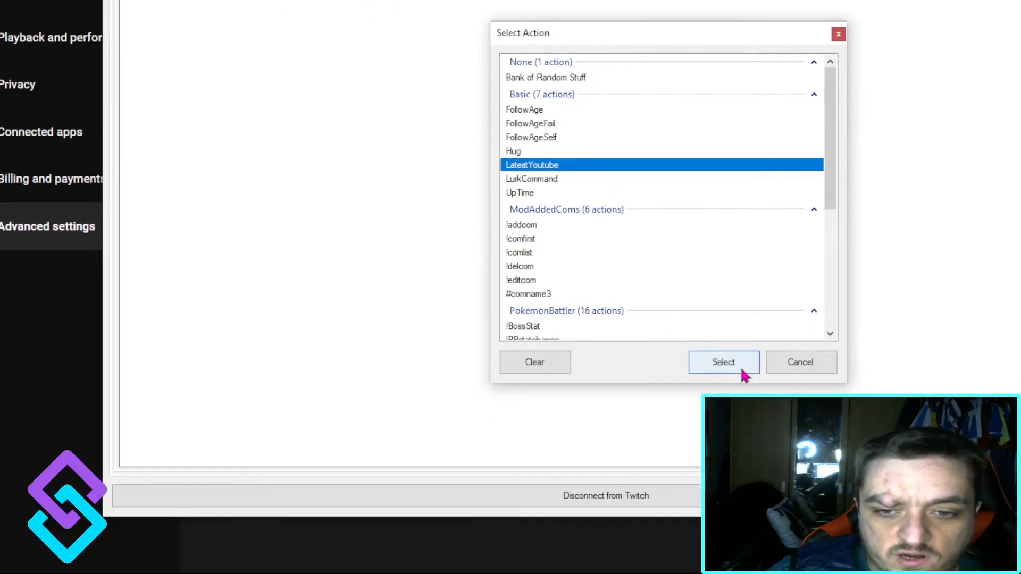
{"action": "left_click", "coordinate": [723, 362]}
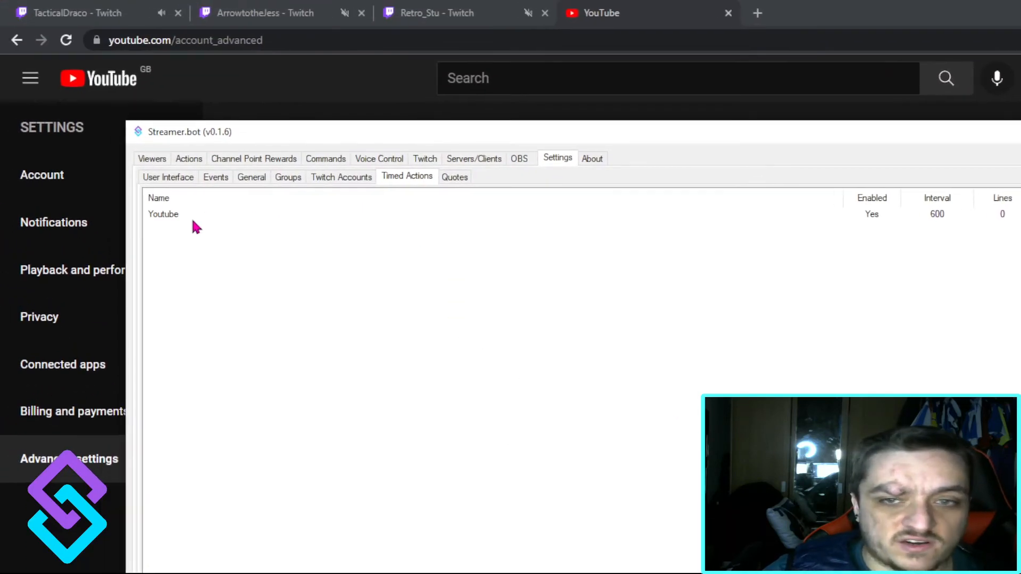
{"action": "left_click", "coordinate": [163, 214]}
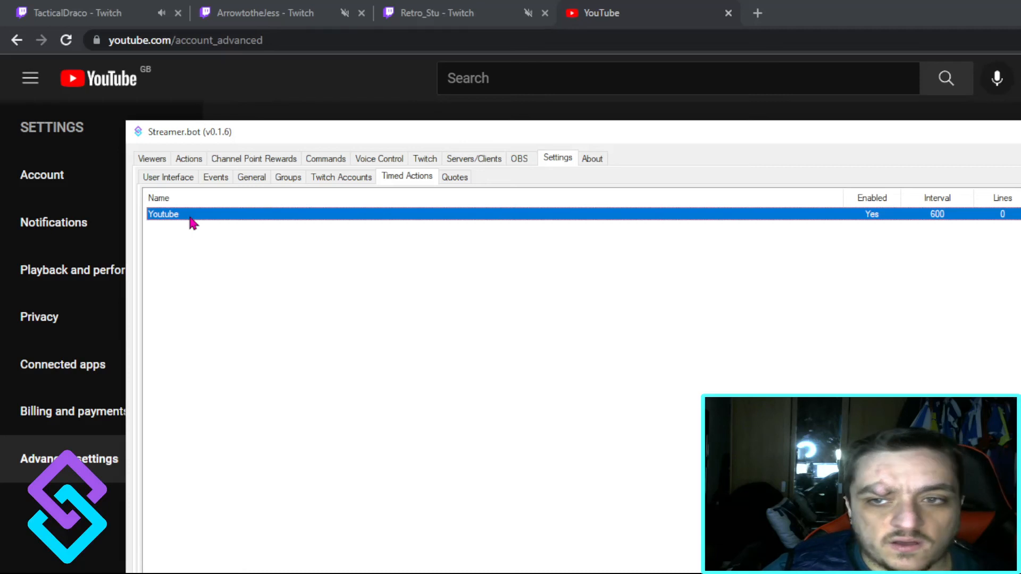
- Edit the Youtube timed action and set its Lines requirement to 10
{"action": "double_click", "coordinate": [163, 214]}
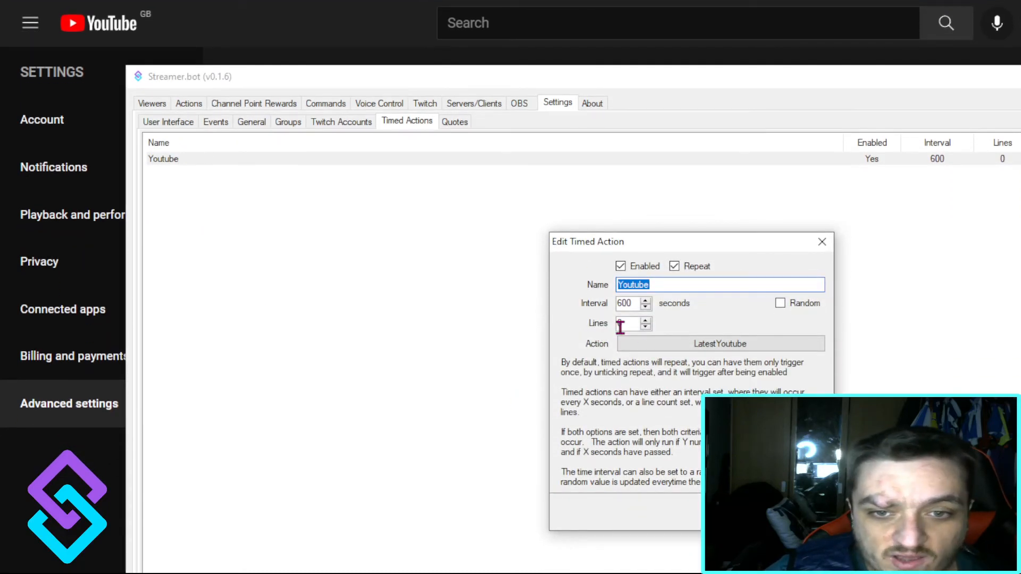
{"action": "left_click", "coordinate": [629, 323]}
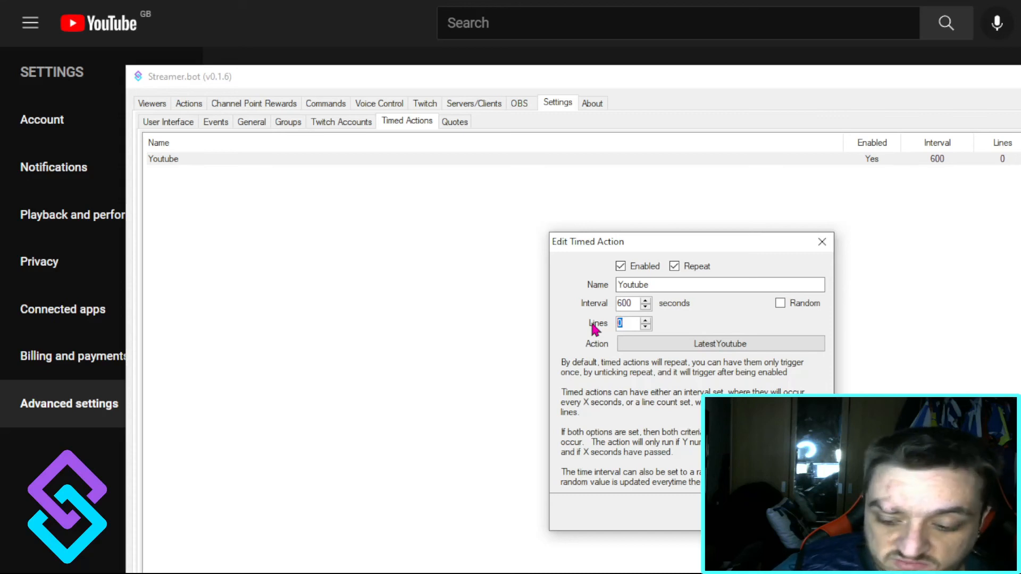
{"action": "type", "text": "10"}
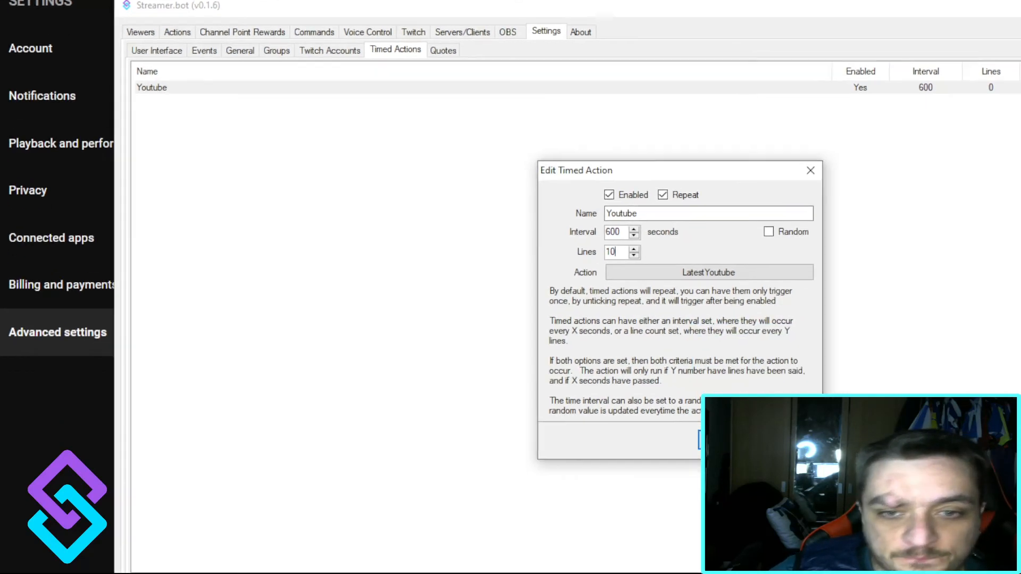